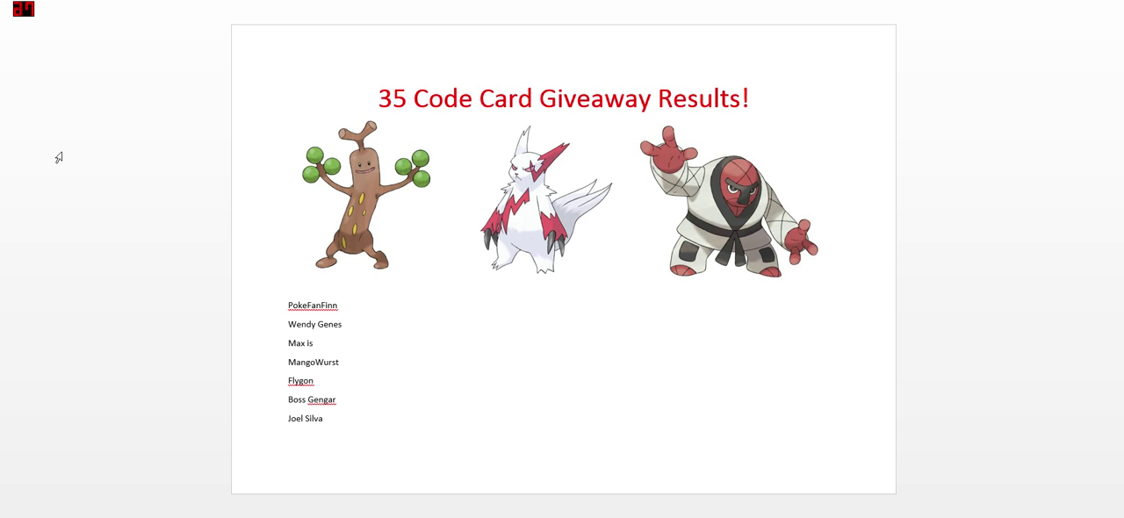
left_click(321, 418)
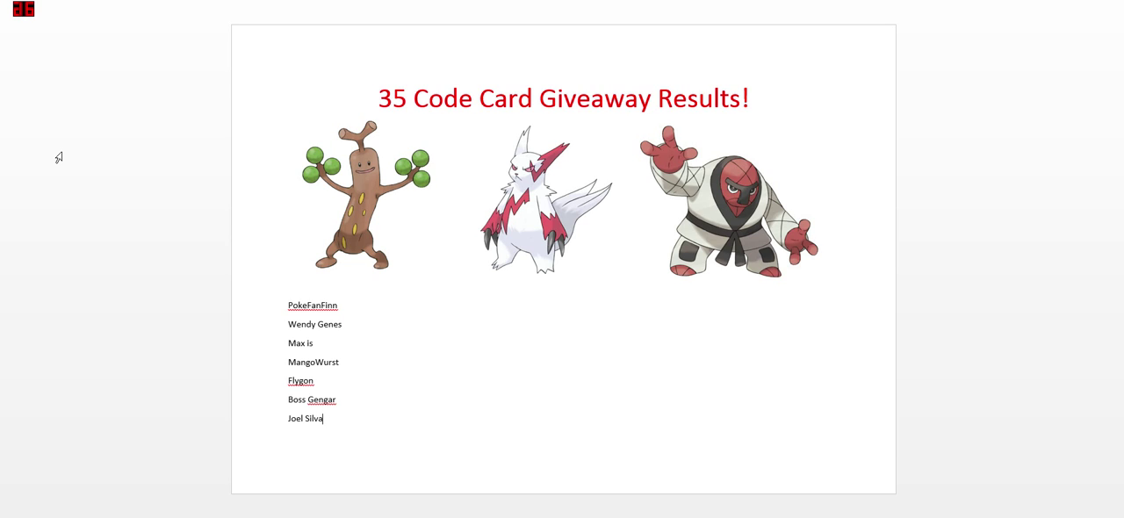